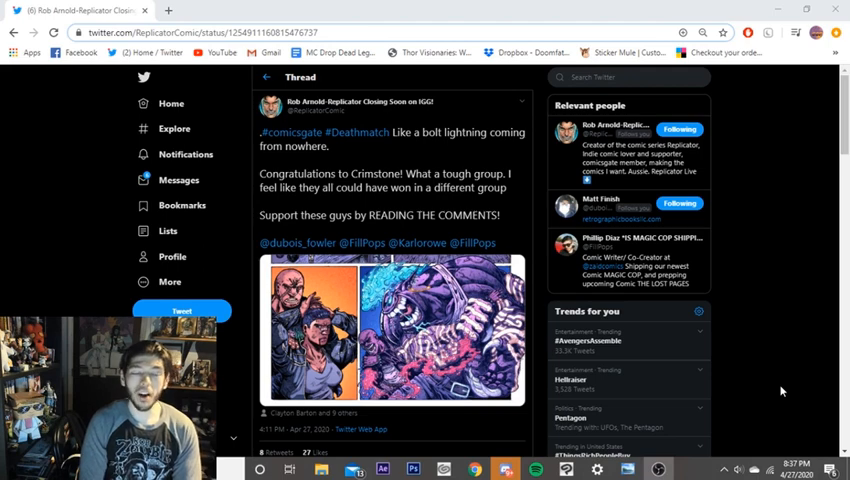
# View the thread's comic art full size, then browse the replies to the Deathworm armoured-warrior artwork
pyautogui.click(390, 330)
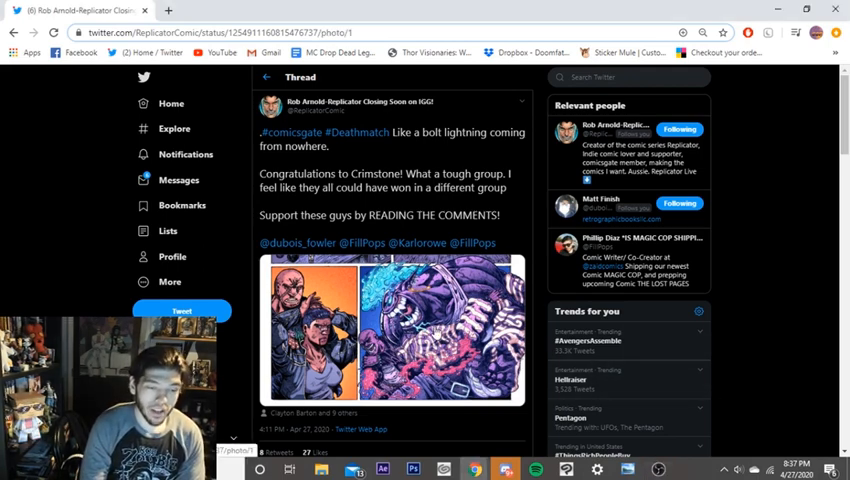
pyautogui.click(390, 330)
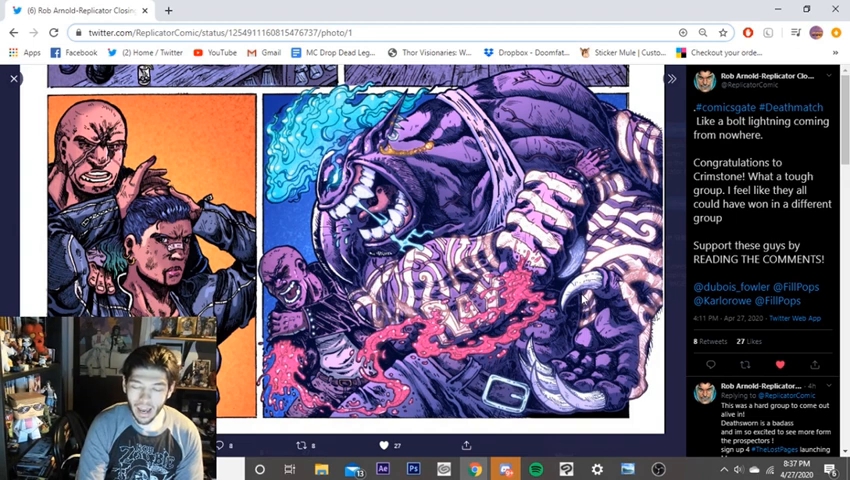
pyautogui.scroll(-3)
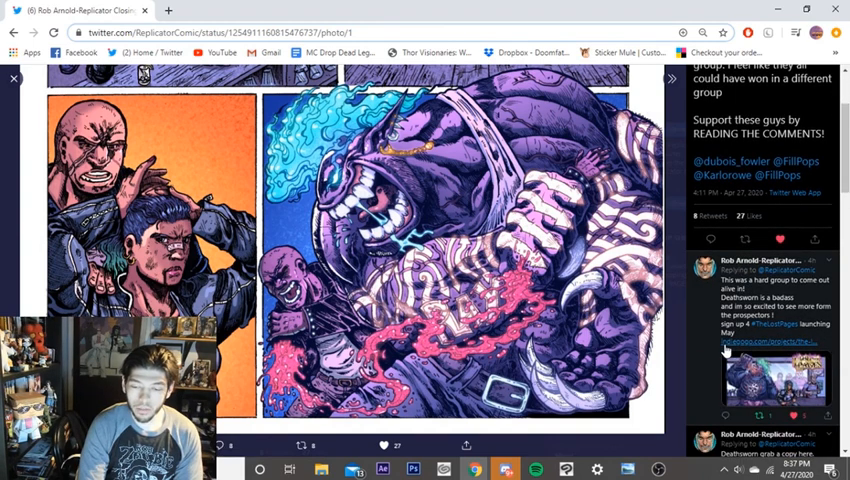
pyautogui.scroll(-3)
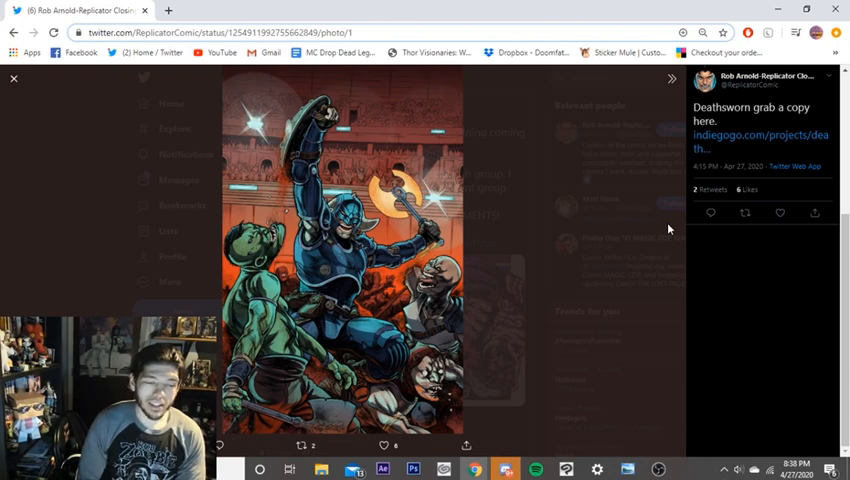
pyautogui.moveTo(640, 224)
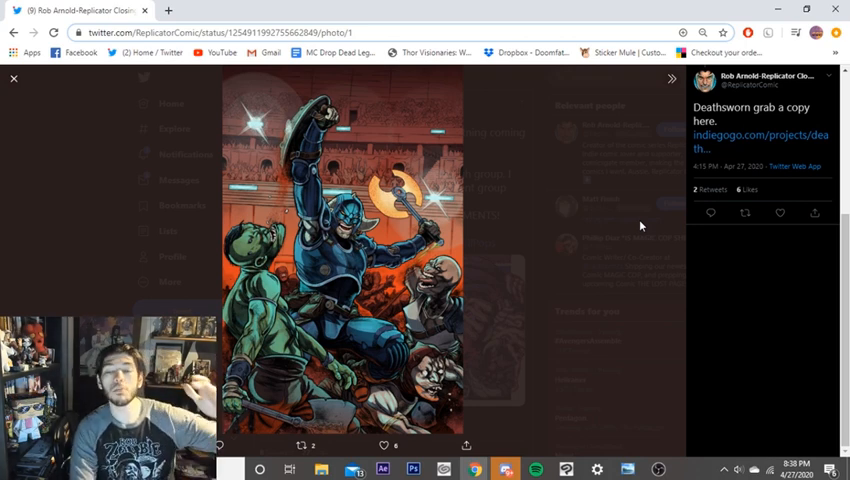
pyautogui.moveTo(648, 230)
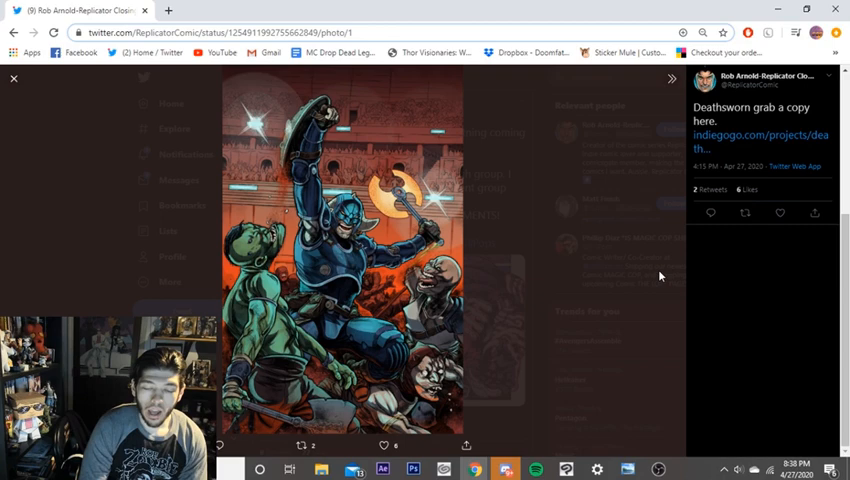
pyautogui.moveTo(96, 150)
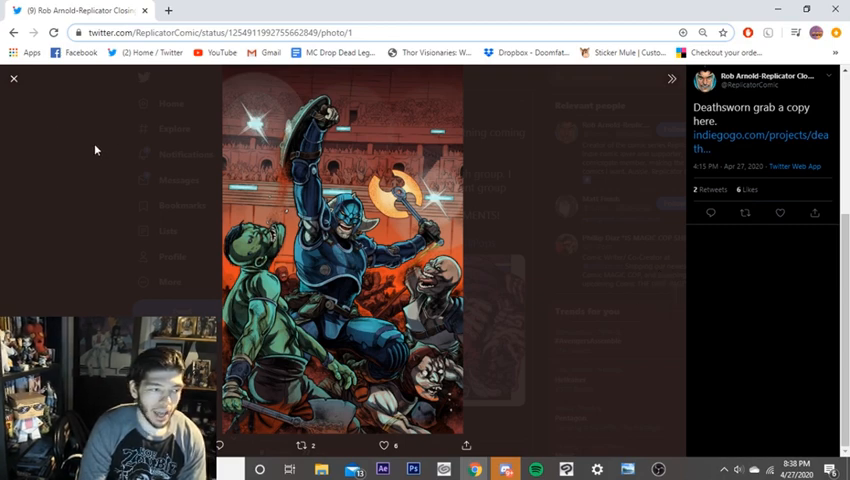
# Return to the thread, re-enlarge its comic art and browse down to the Prospectre cowboy artwork
pyautogui.click(14, 78)
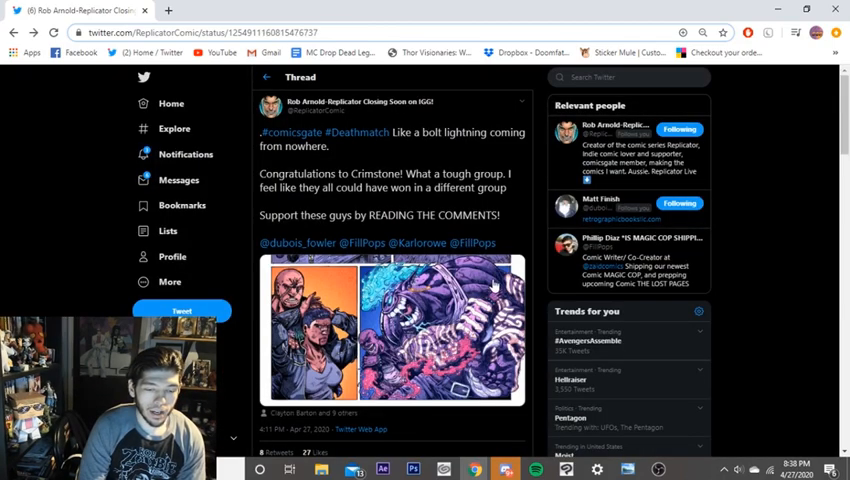
pyautogui.click(390, 330)
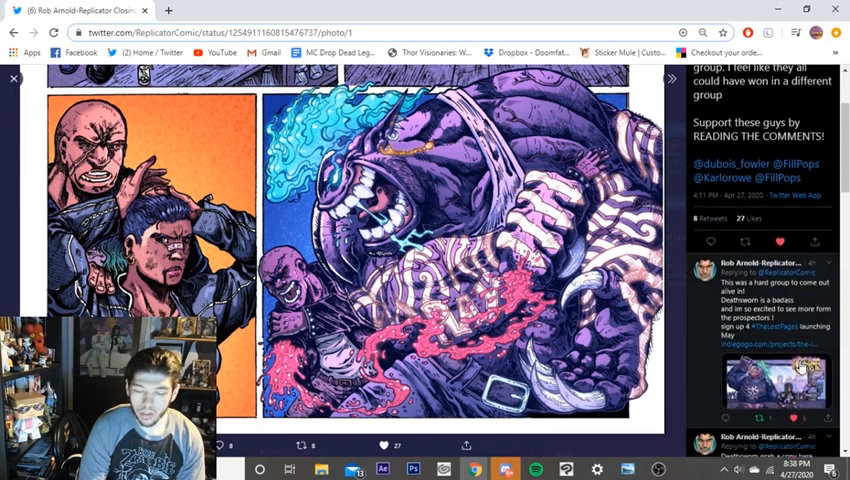
pyautogui.scroll(-3)
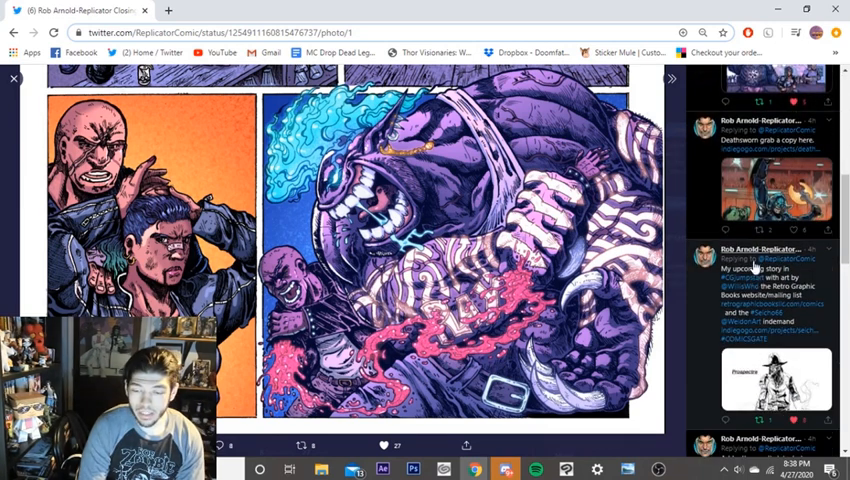
pyautogui.scroll(-3)
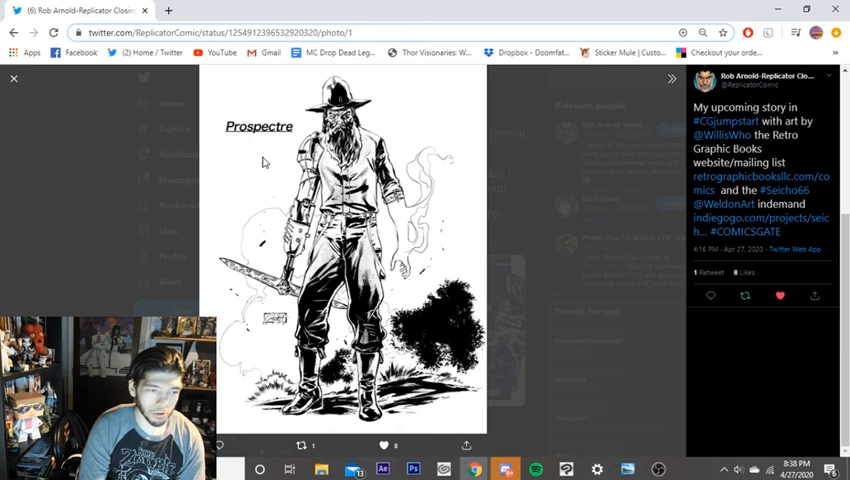
pyautogui.moveTo(572, 276)
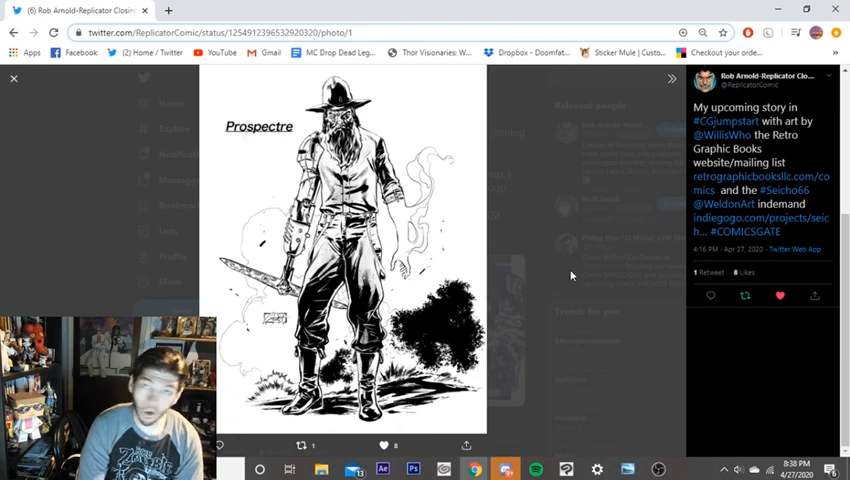
pyautogui.moveTo(570, 276)
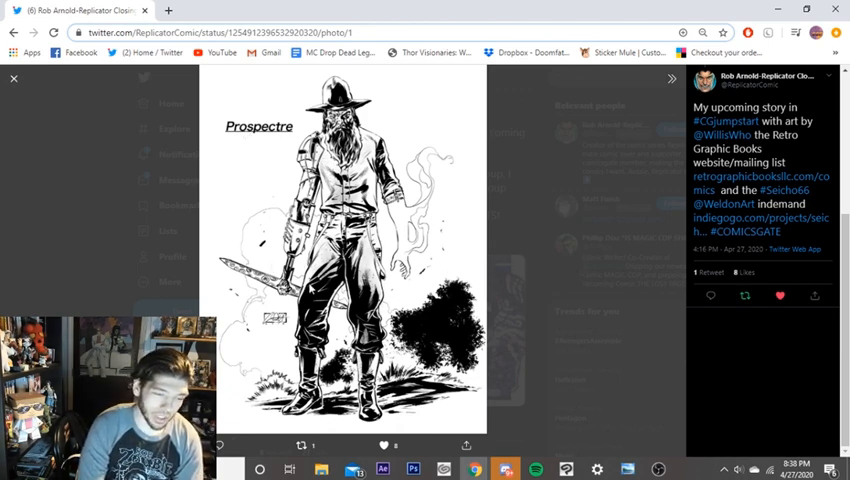
pyautogui.moveTo(612, 266)
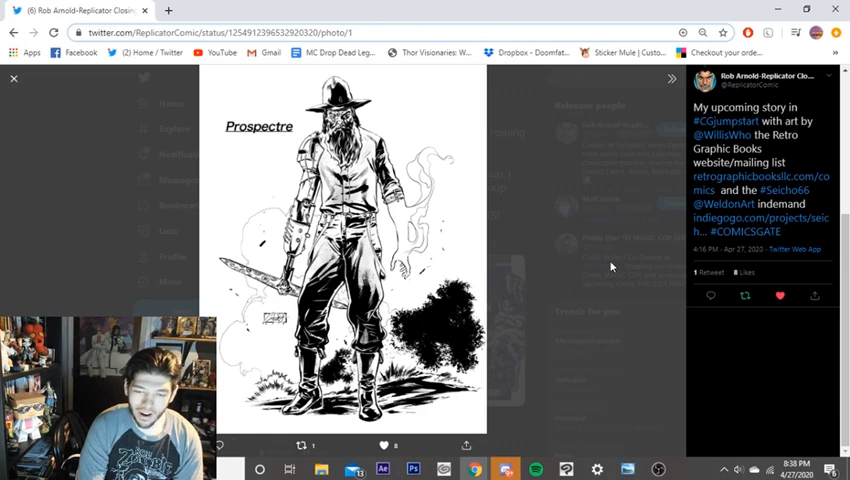
pyautogui.moveTo(564, 220)
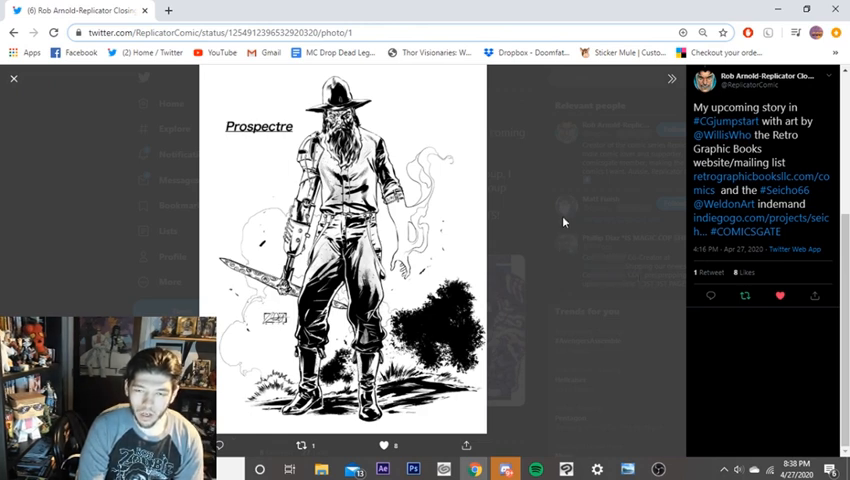
pyautogui.moveTo(520, 284)
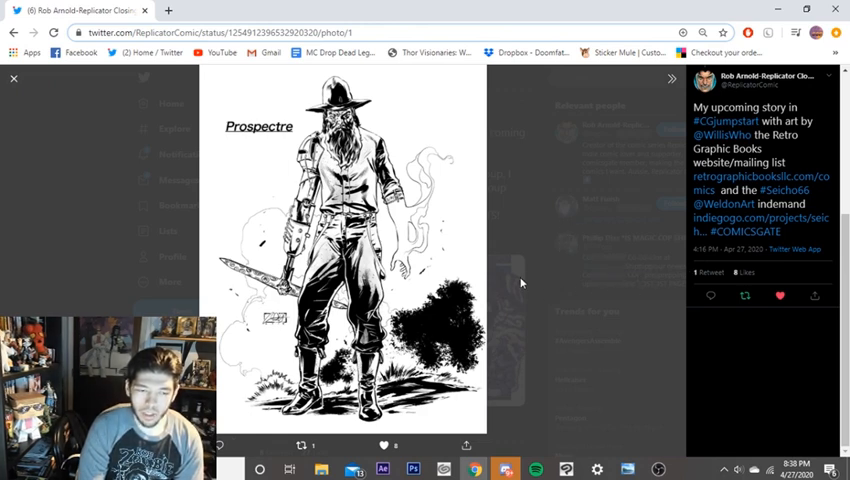
# Leave the Prospectre image and enlarge the Cobalt issue cover art of an armed man
pyautogui.click(14, 78)
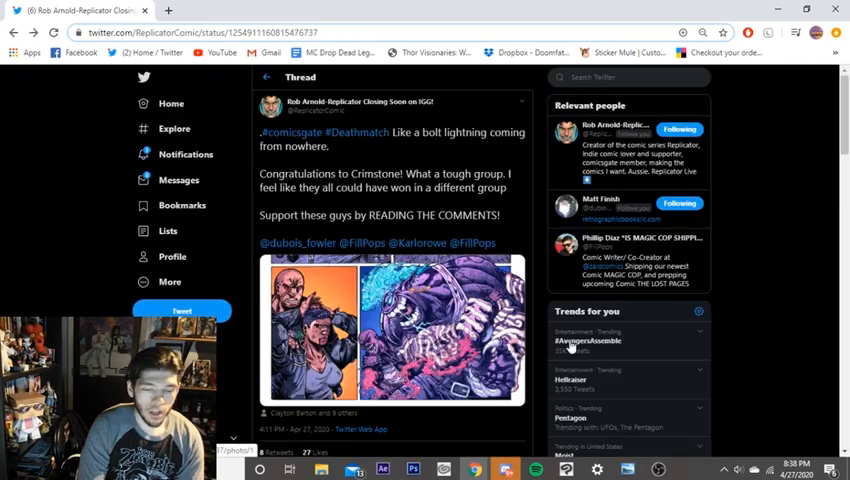
pyautogui.click(390, 330)
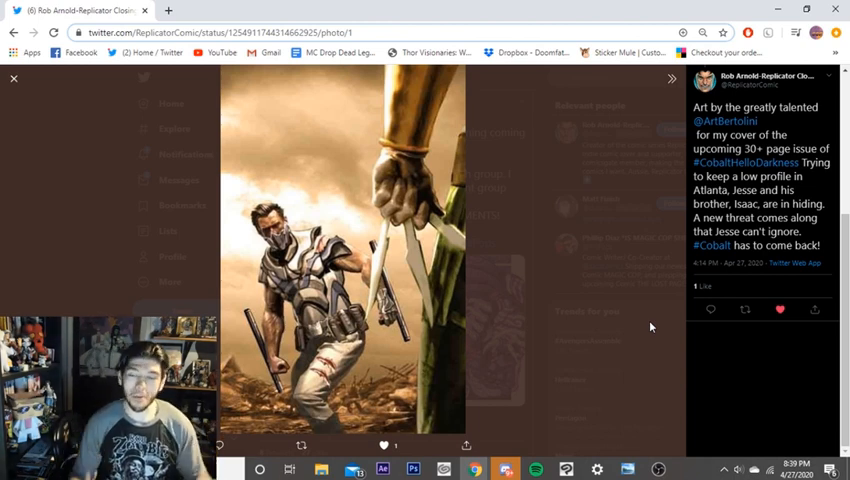
pyautogui.moveTo(588, 208)
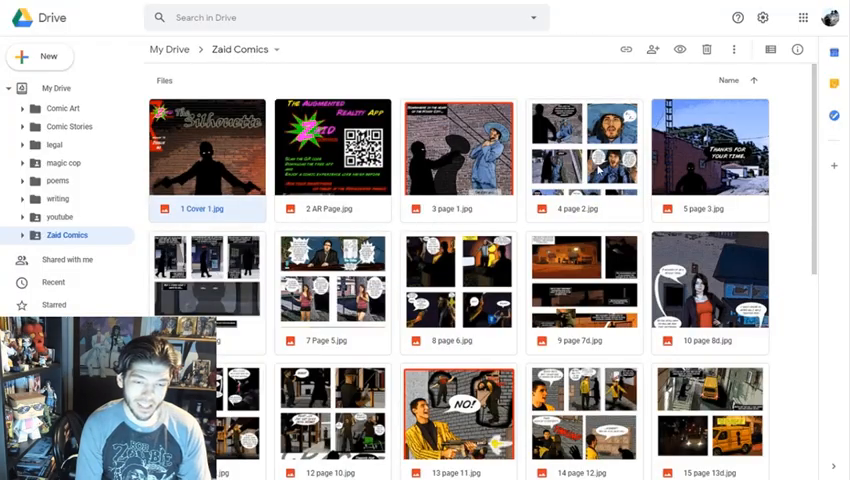
pyautogui.doubleClick(584, 144)
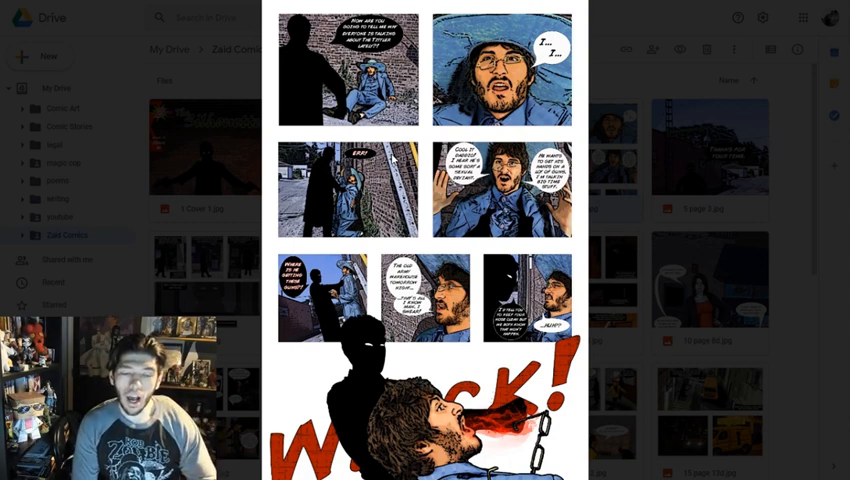
pyautogui.moveTo(630, 156)
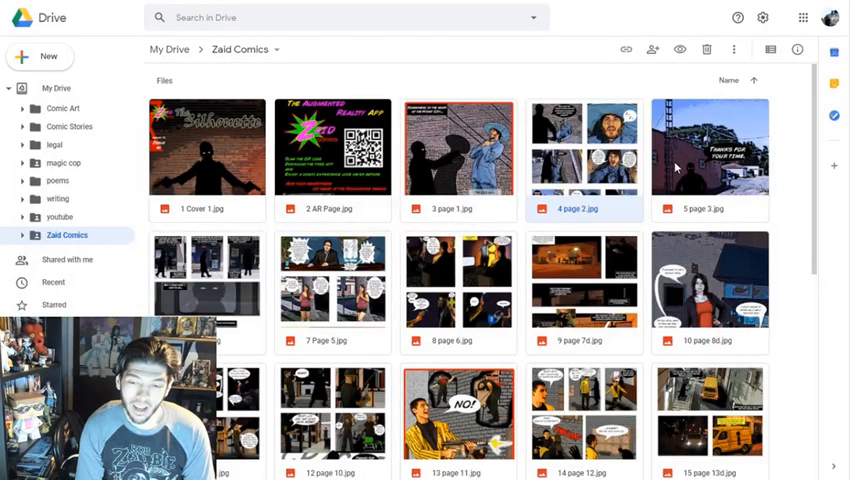
pyautogui.doubleClick(710, 144)
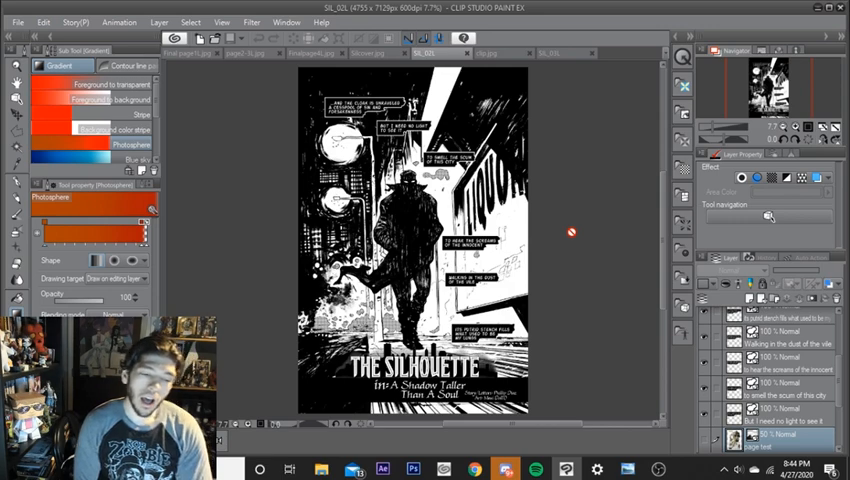
pyautogui.moveTo(552, 136)
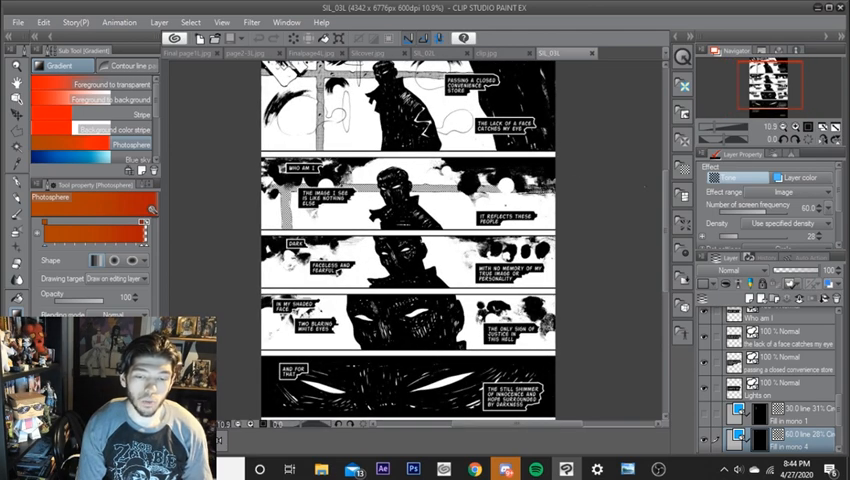
# Look over the tall comic strip, then switch to the lightning-wreathed trading card illustration document
pyautogui.scroll(3)
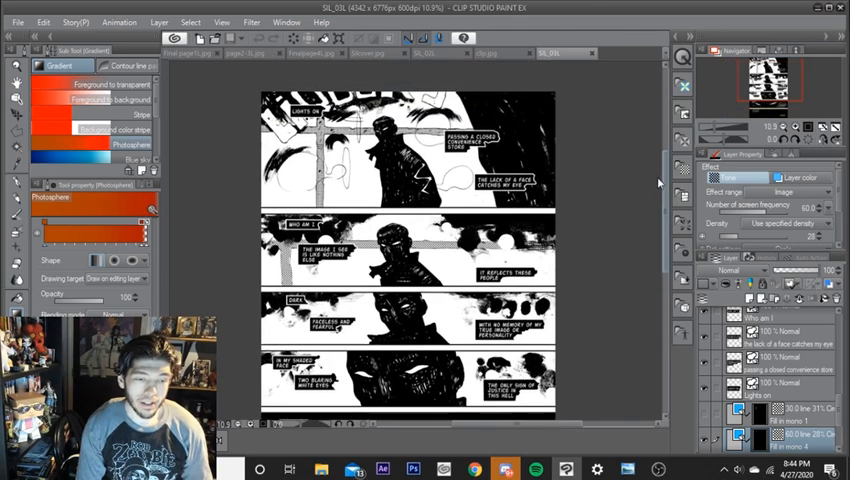
pyautogui.scroll(-3)
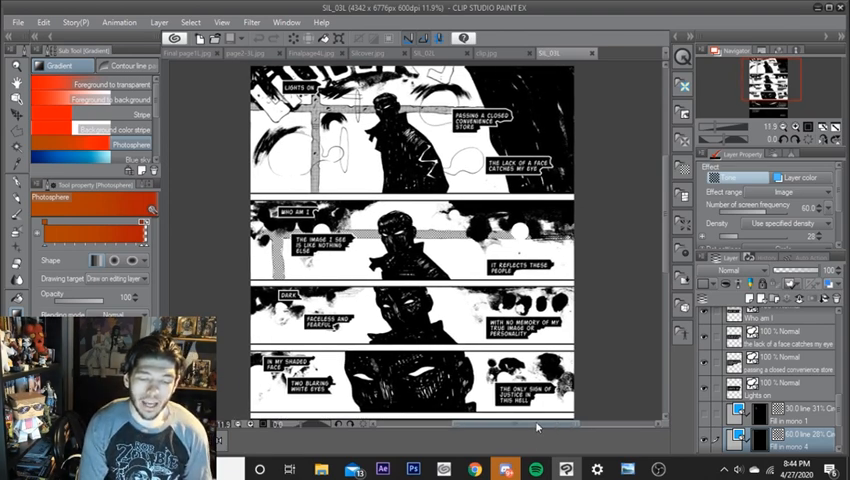
pyautogui.scroll(3)
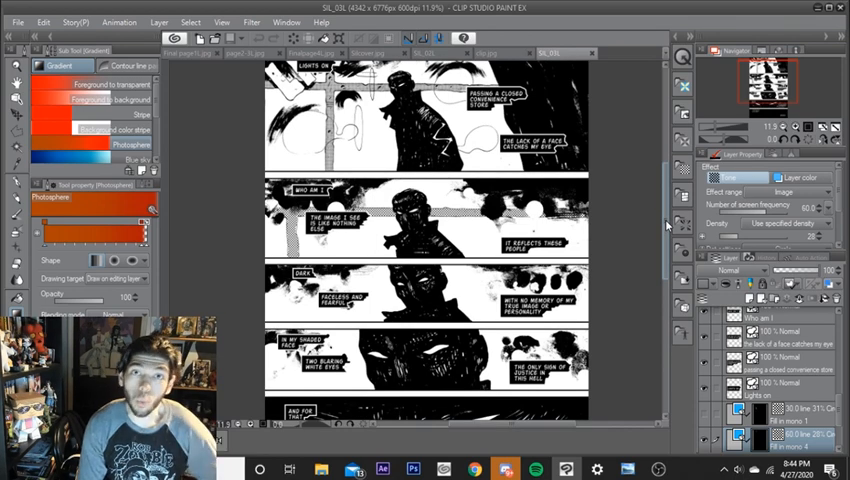
pyautogui.scroll(-3)
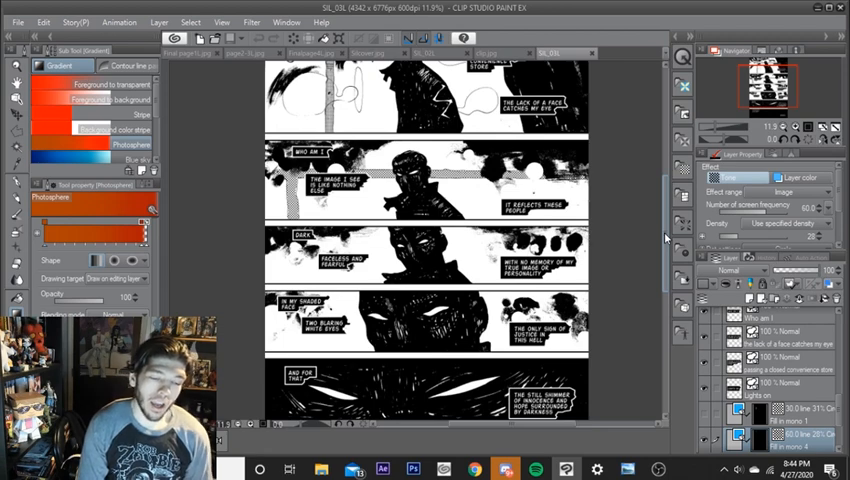
pyautogui.scroll(-3)
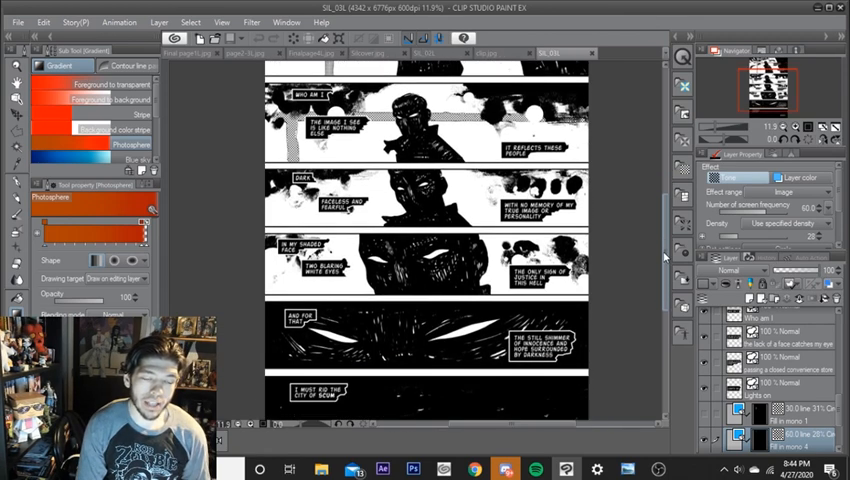
pyautogui.scroll(-3)
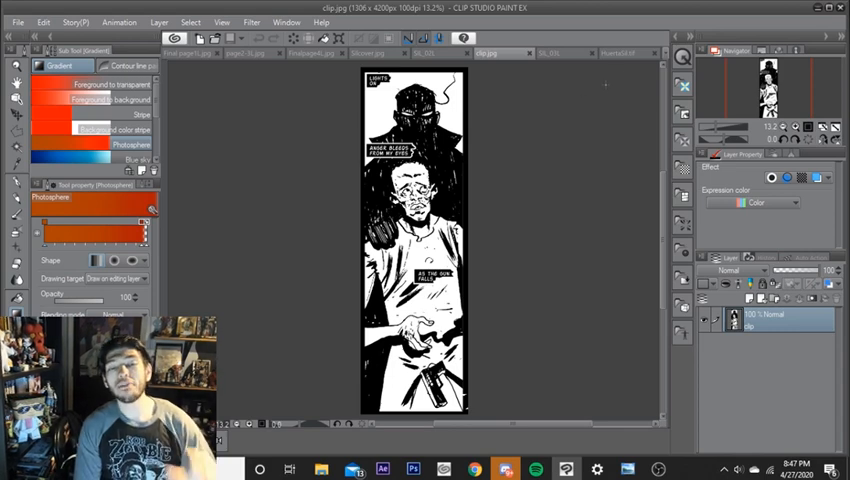
pyautogui.click(620, 52)
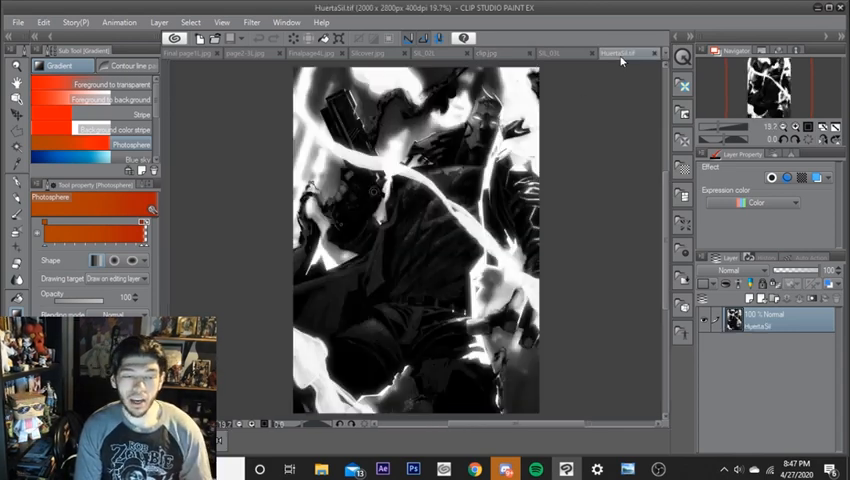